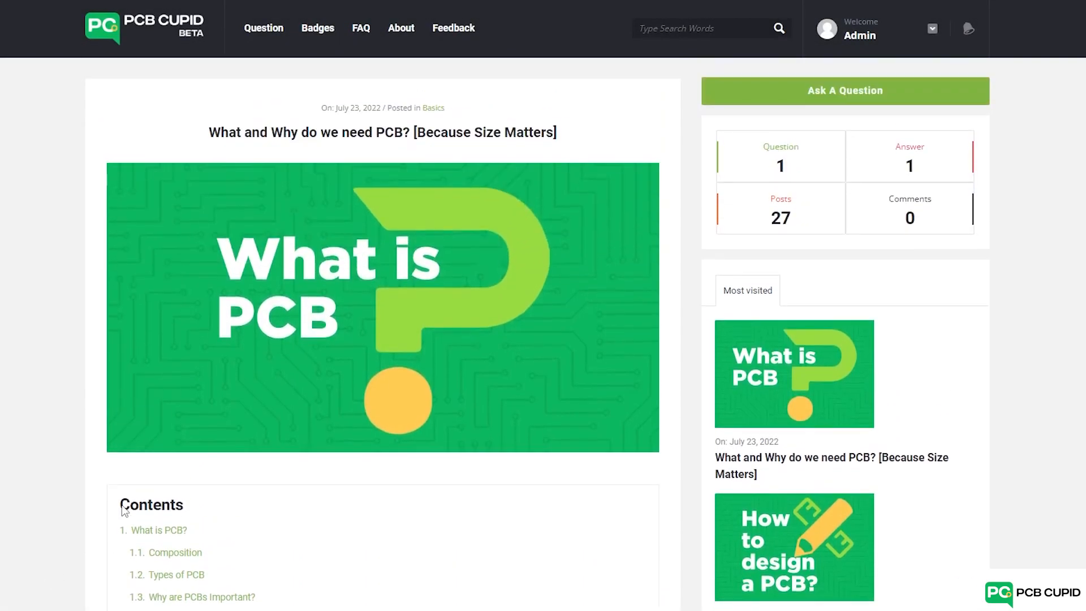
# On kicad.org, open Windows downloads and expand the 64-bit stable 7.0.0 mirrors.
pyautogui.scroll(-3)
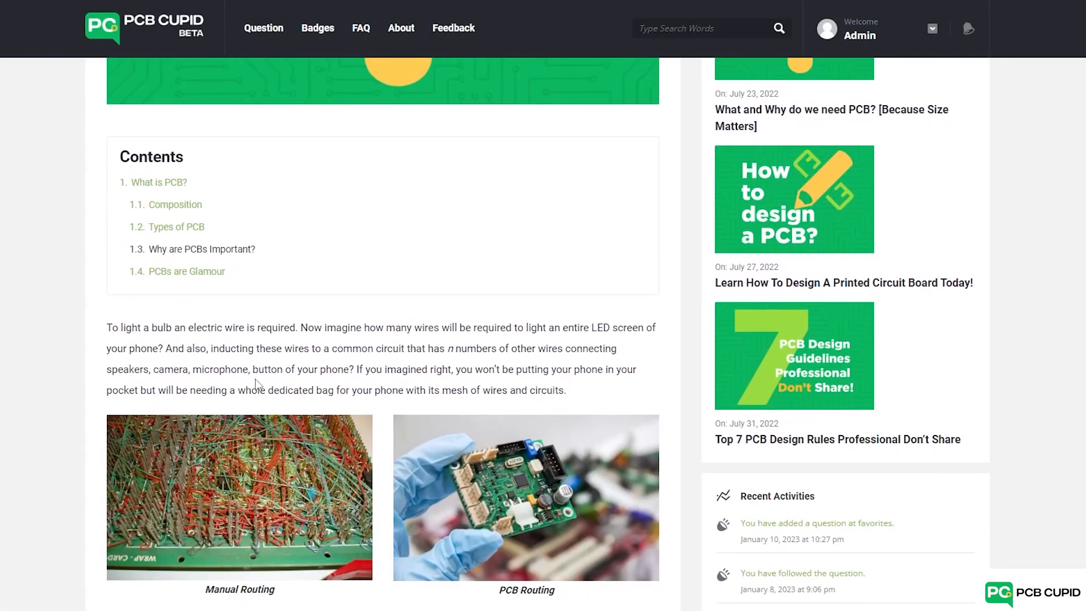
pyautogui.scroll(-3)
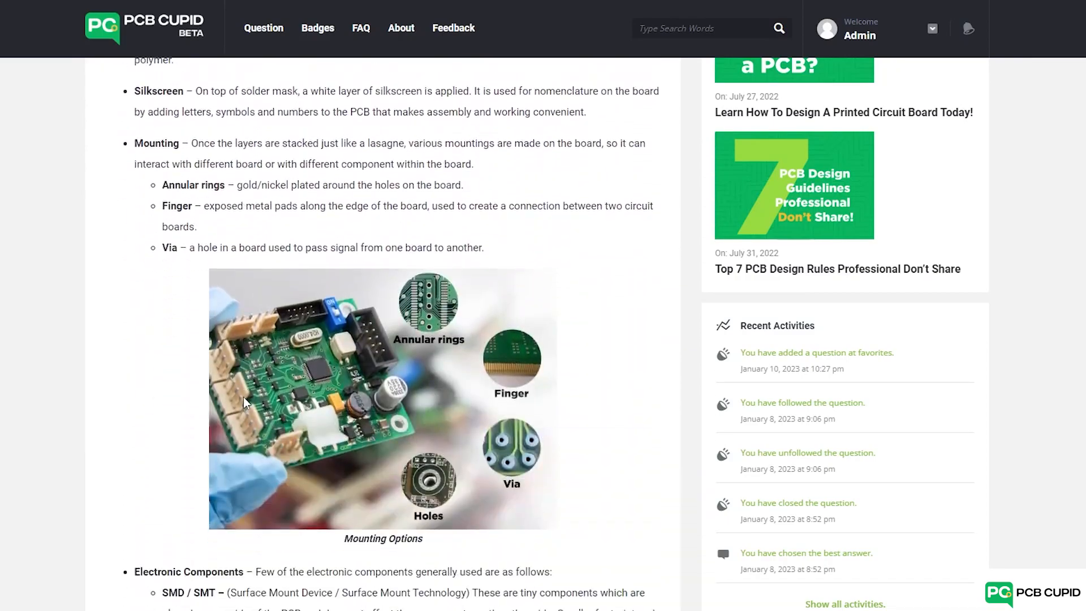
pyautogui.scroll(-3)
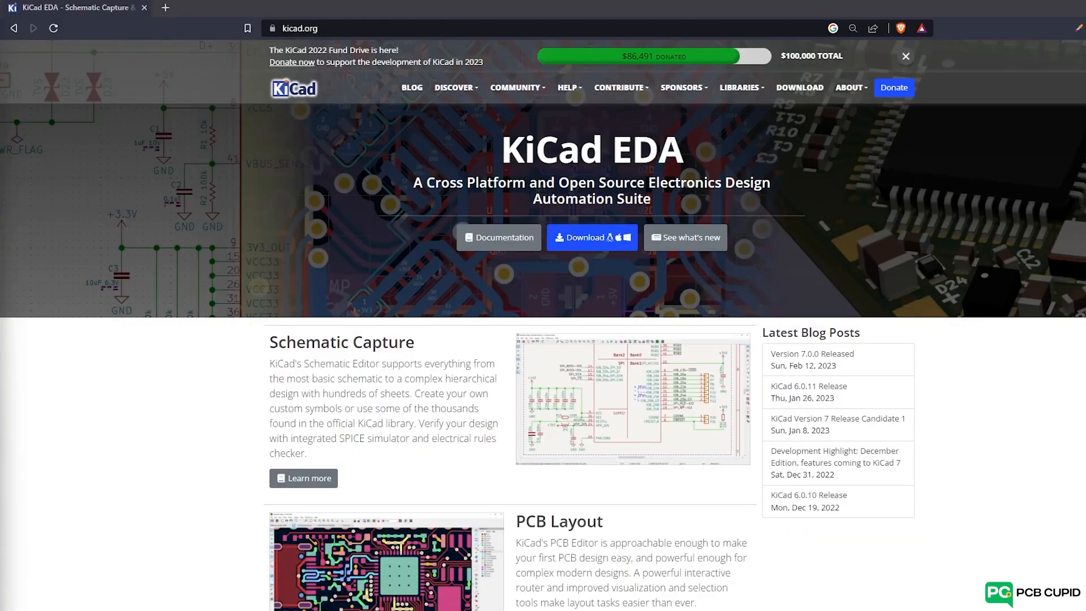
pyautogui.click(298, 28)
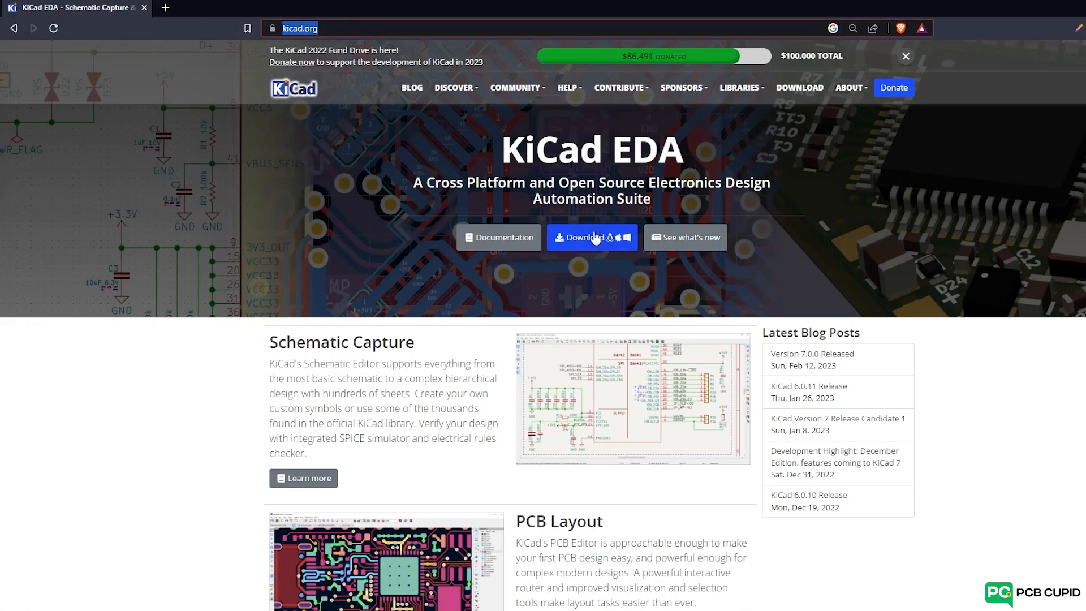
pyautogui.click(592, 236)
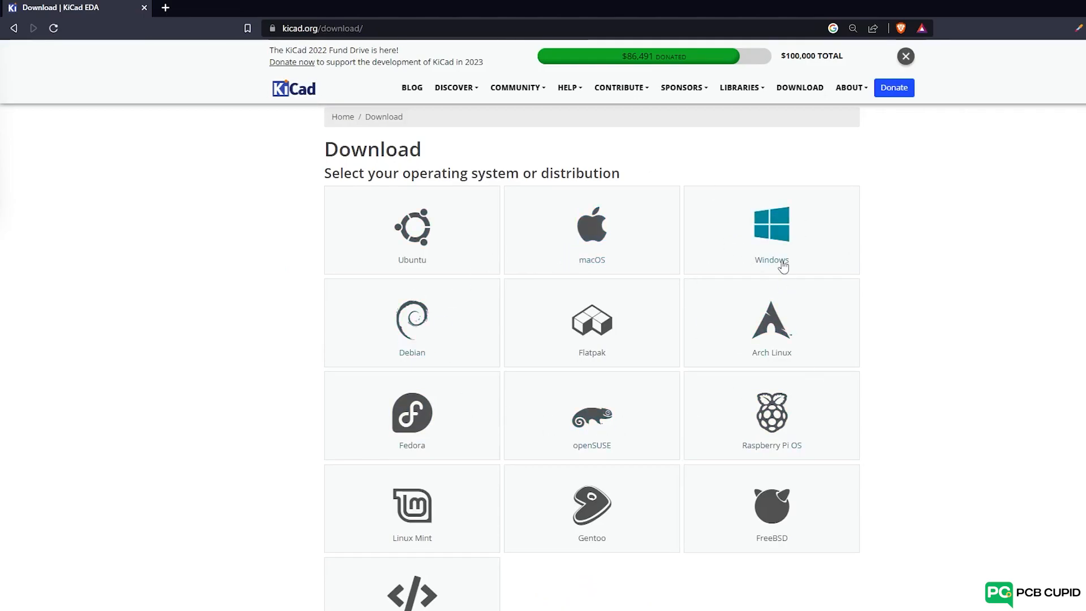
pyautogui.click(770, 230)
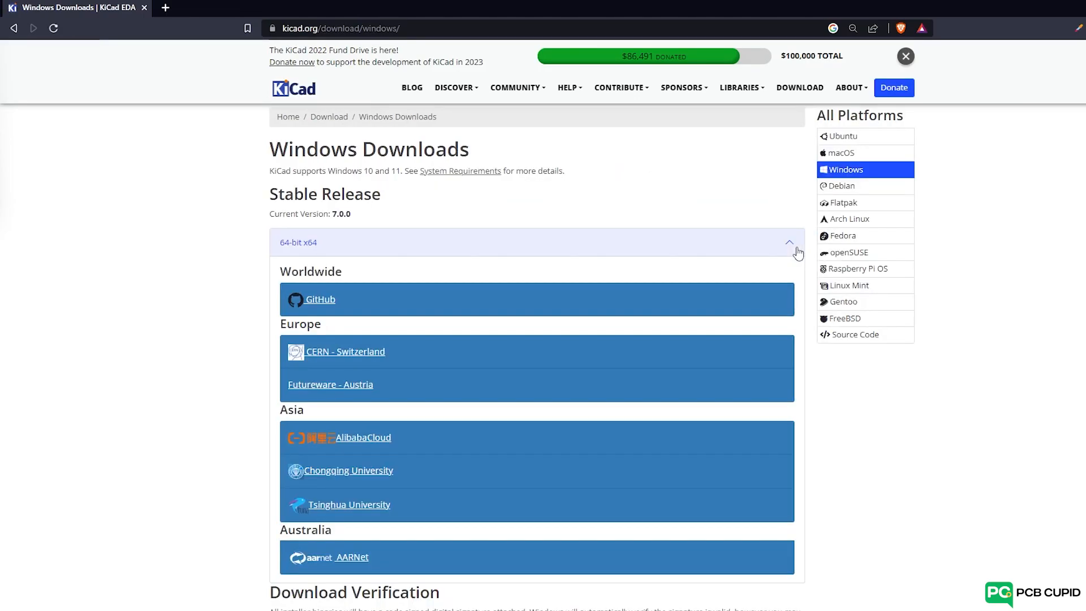
pyautogui.click(320, 299)
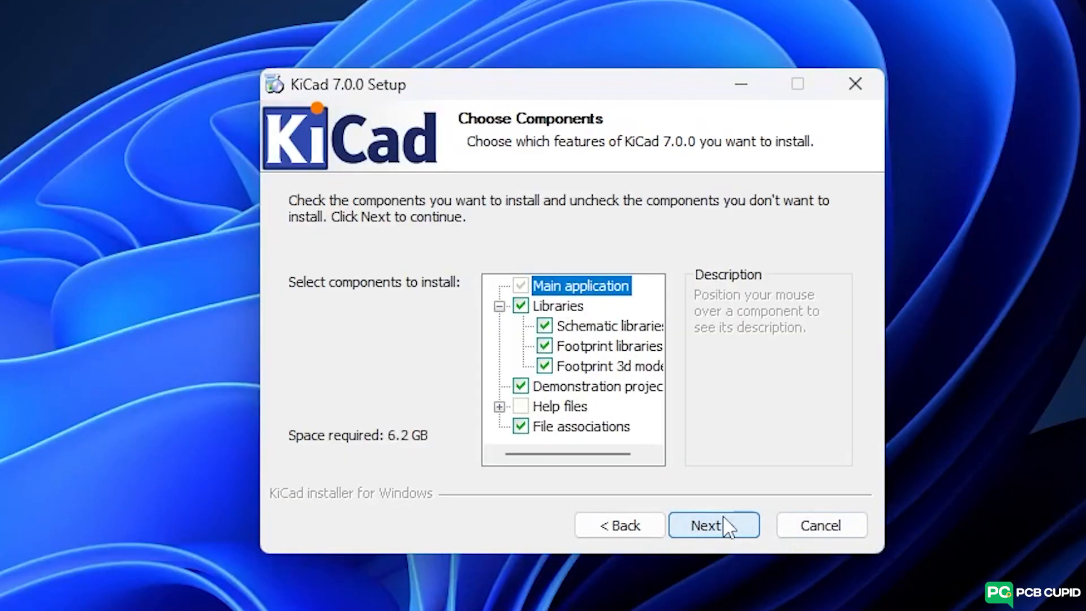
# Keep the default components (application, libraries, demos, file associations) and continue installing.
pyautogui.click(713, 524)
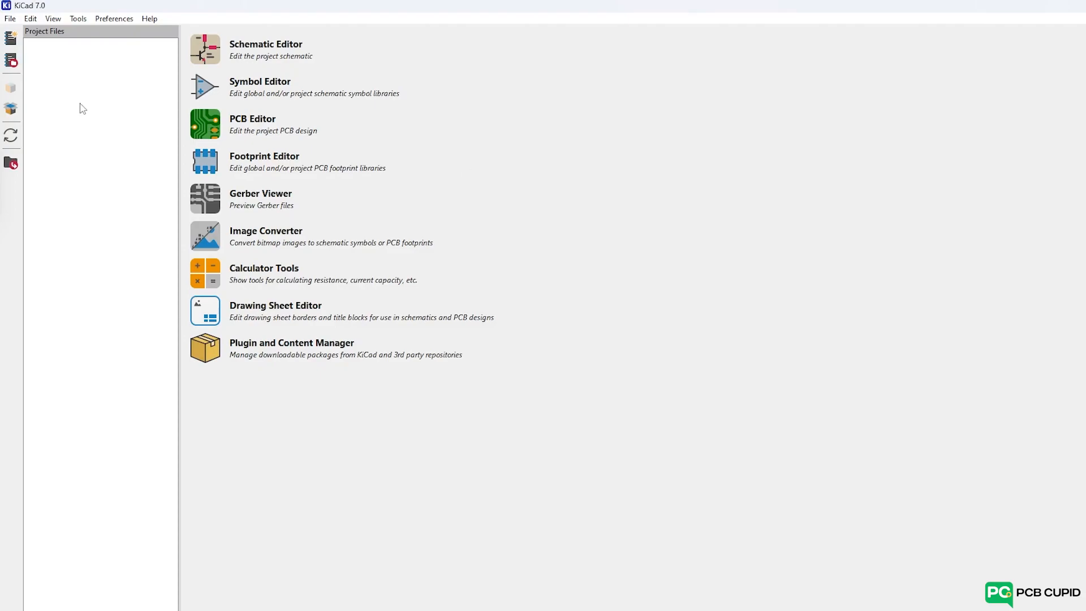
# Create a new blank project and save it as 'Introduction'.
pyautogui.click(9, 18)
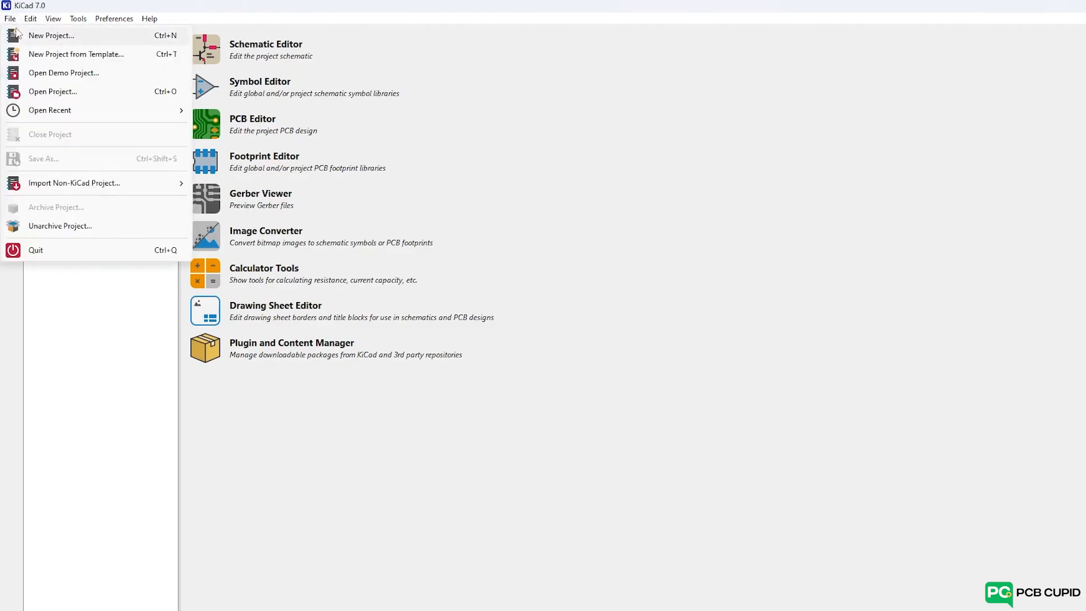
pyautogui.moveTo(65, 325)
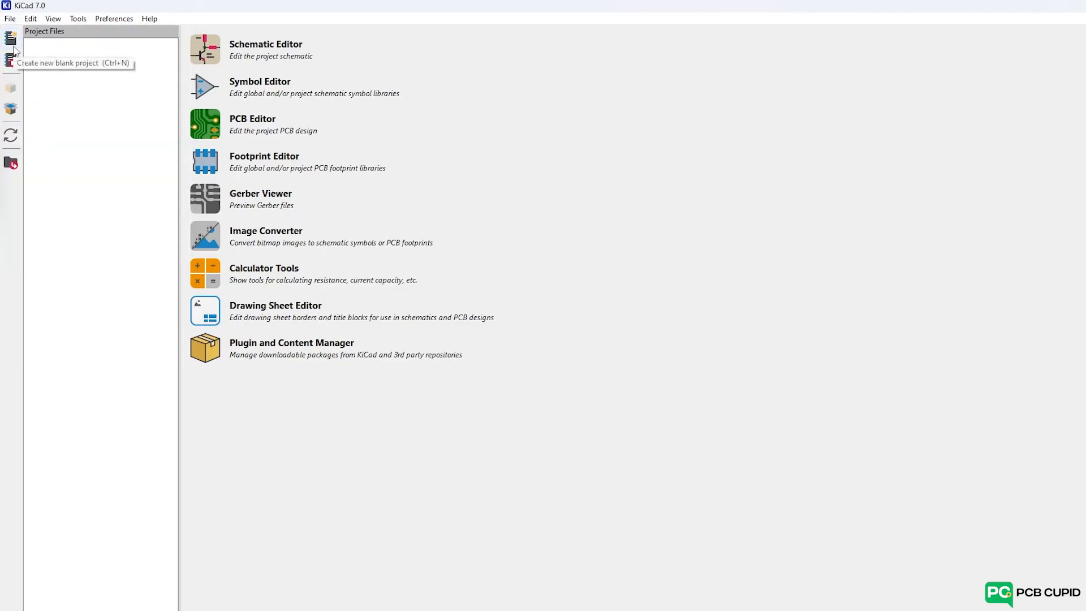
pyautogui.click(10, 37)
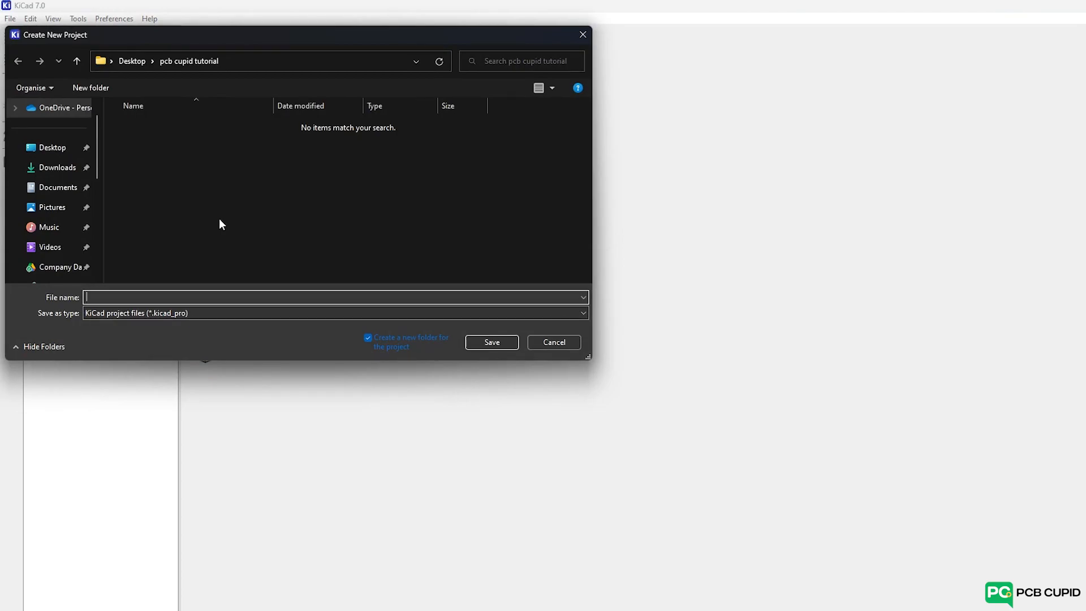
pyautogui.write('Introduction')
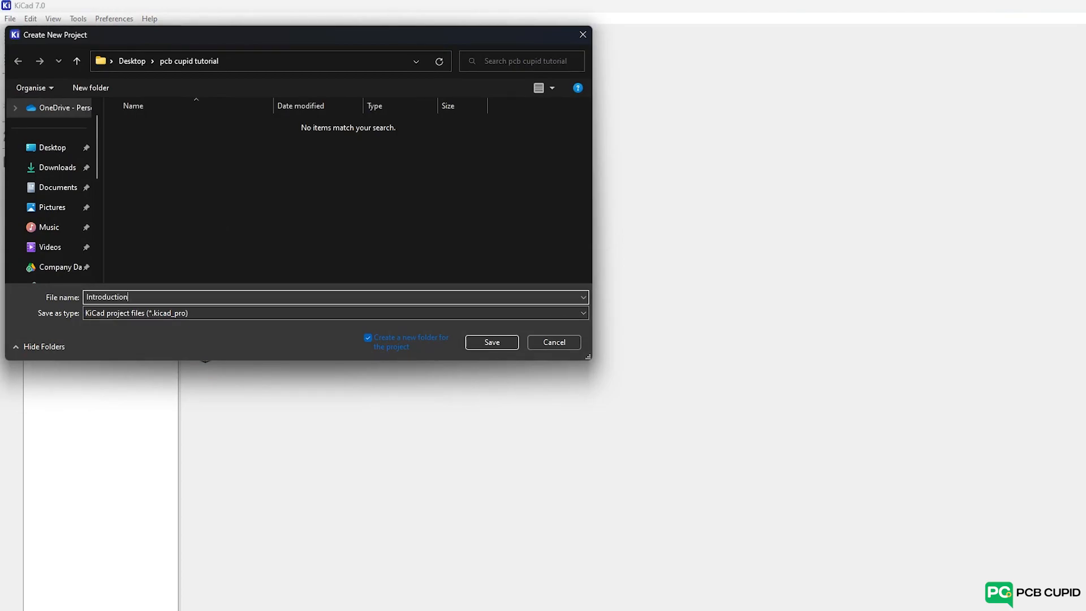
pyautogui.click(490, 342)
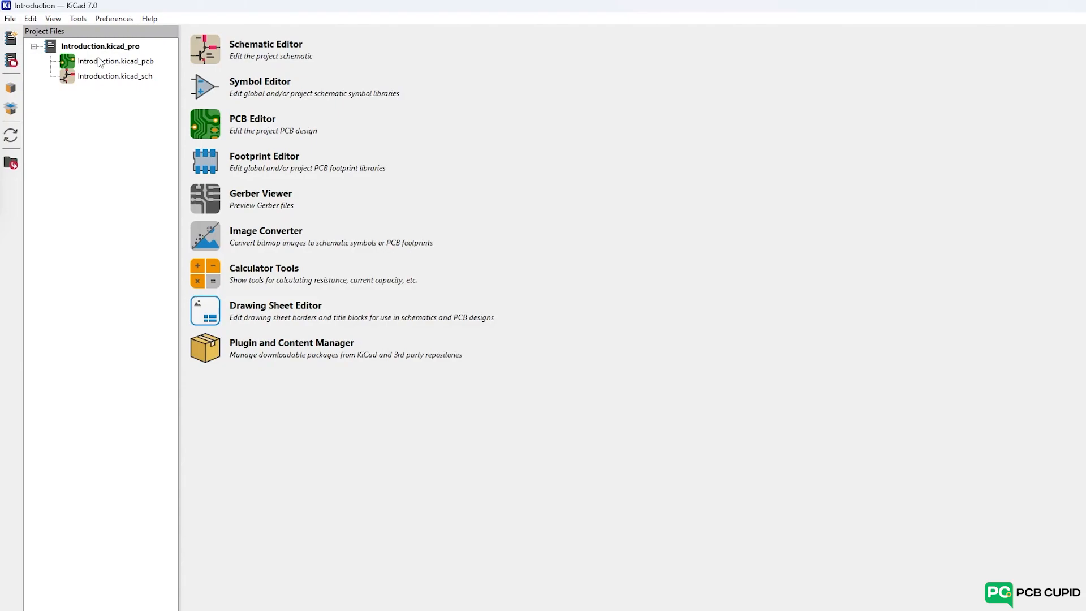
pyautogui.moveTo(111, 77)
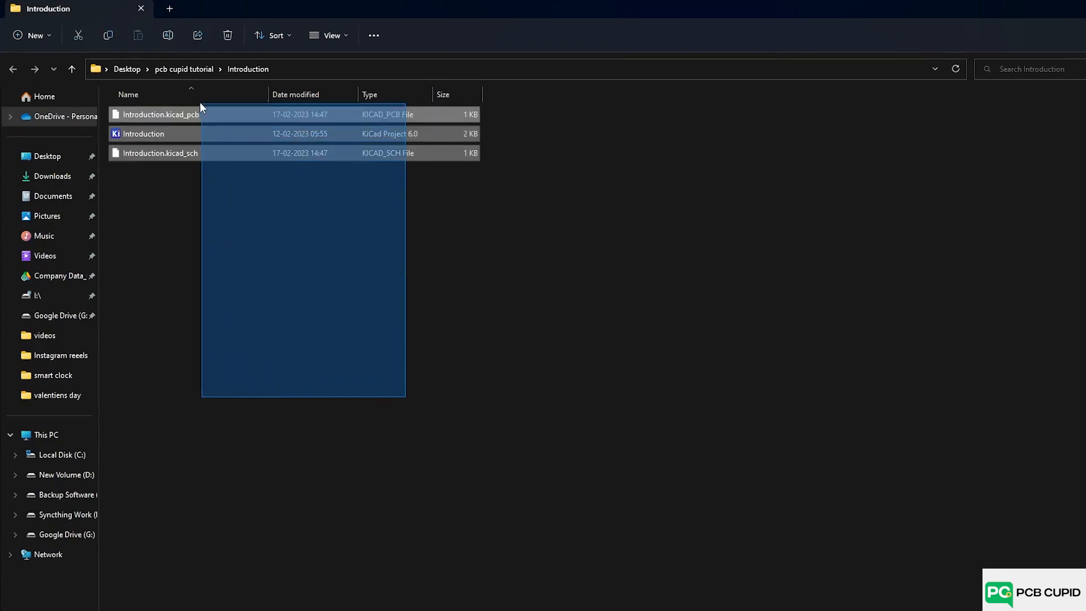
# Select the Introduction project file in File Explorer and open it in KiCad.
pyautogui.click(217, 207)
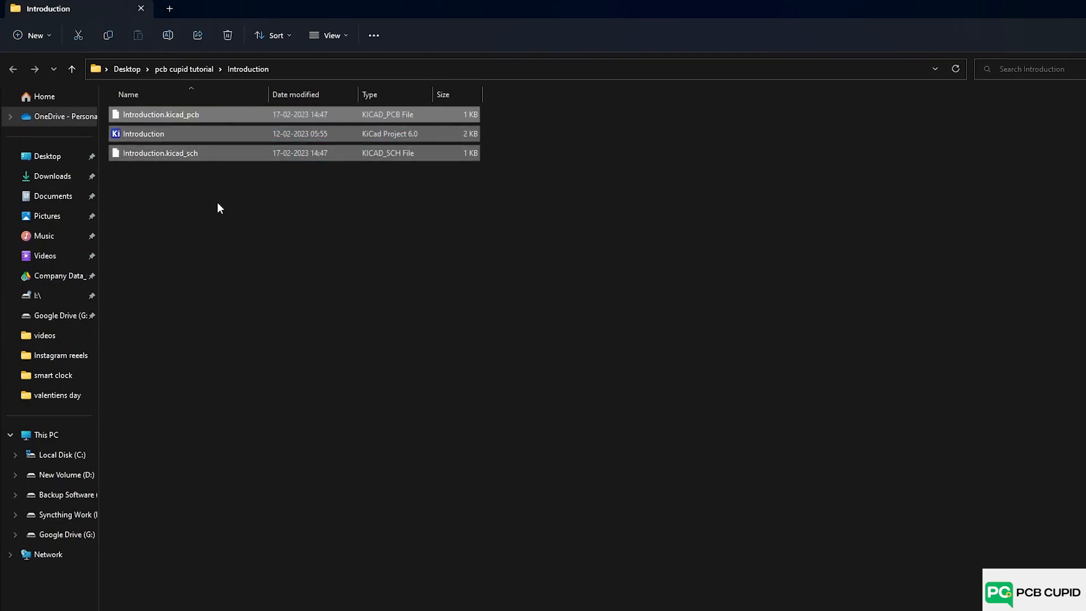
pyautogui.doubleClick(143, 133)
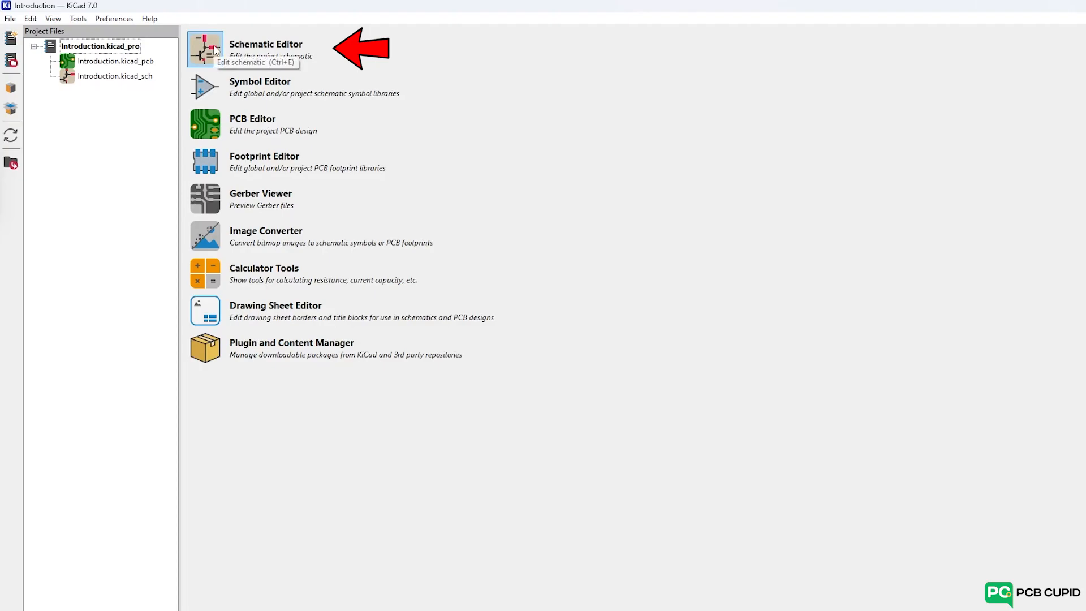
pyautogui.click(204, 49)
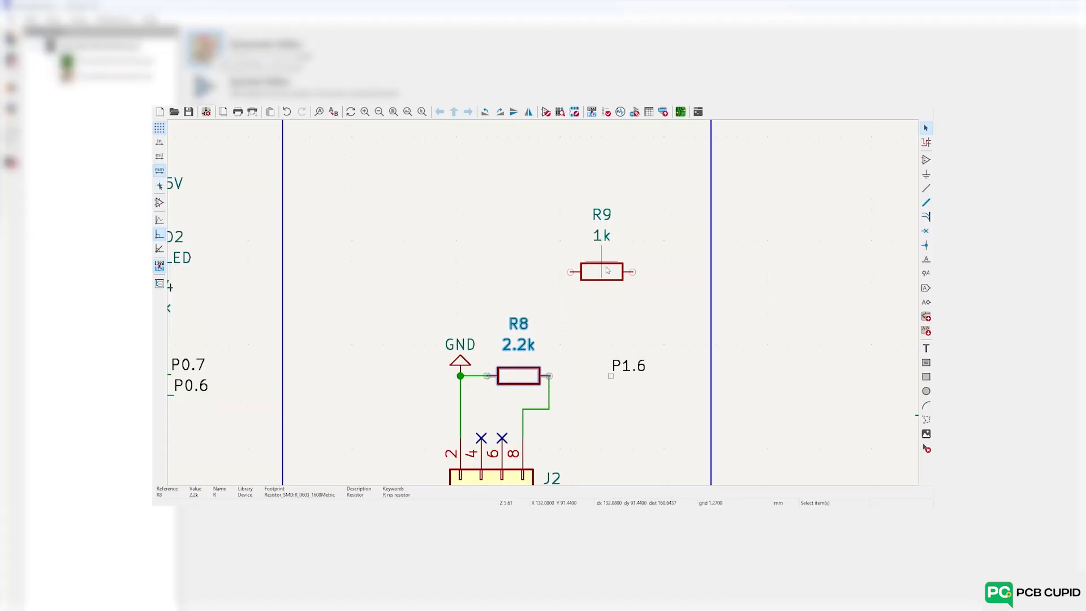
pyautogui.moveTo(601, 271); pyautogui.dragTo(591, 374)
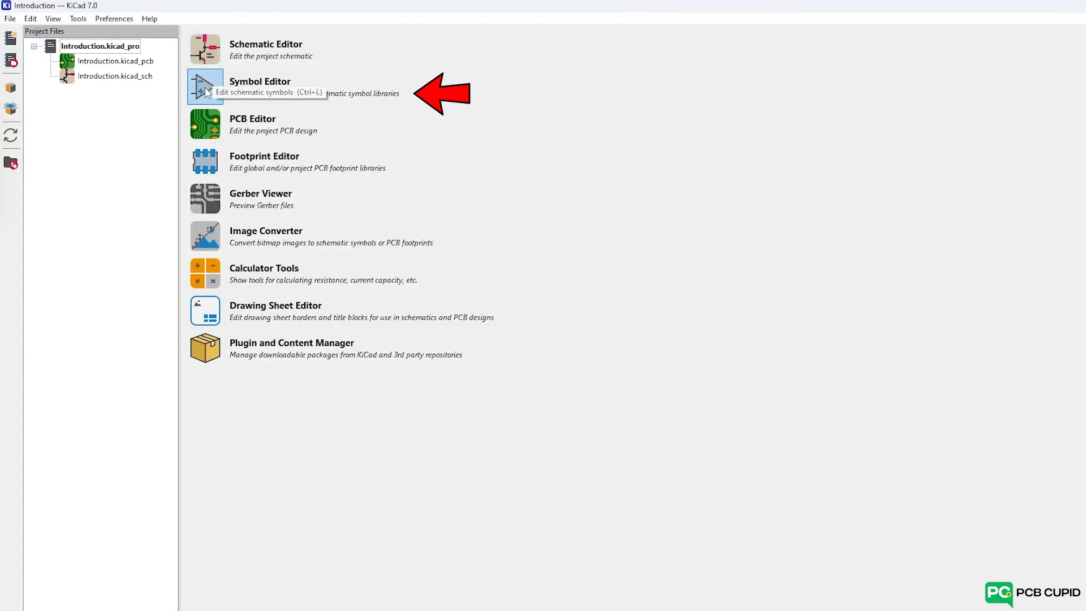
pyautogui.moveTo(482, 94)
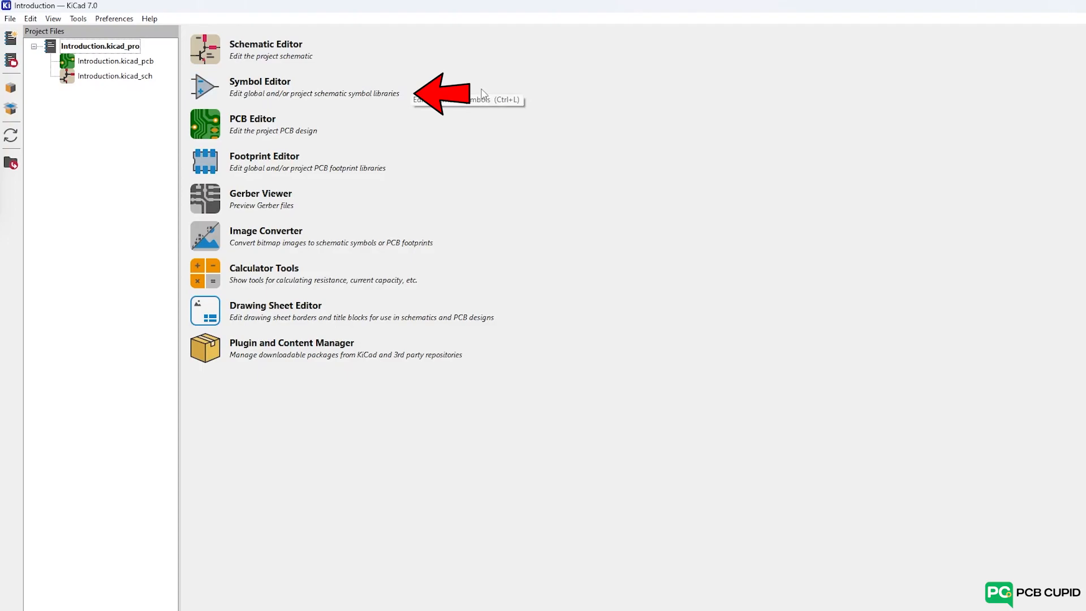
pyautogui.click(259, 81)
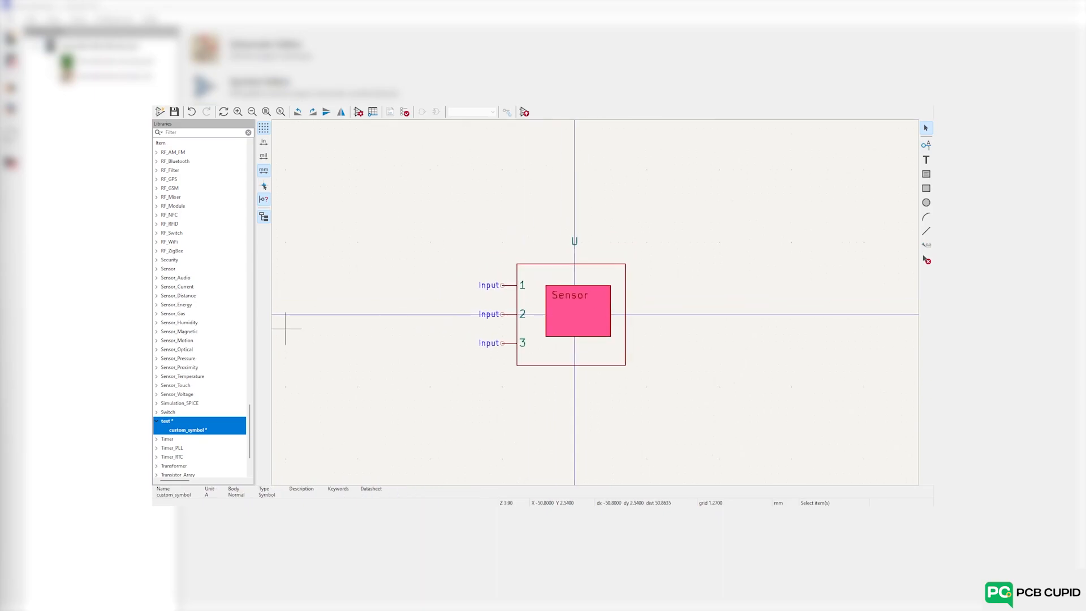
pyautogui.moveTo(545, 476)
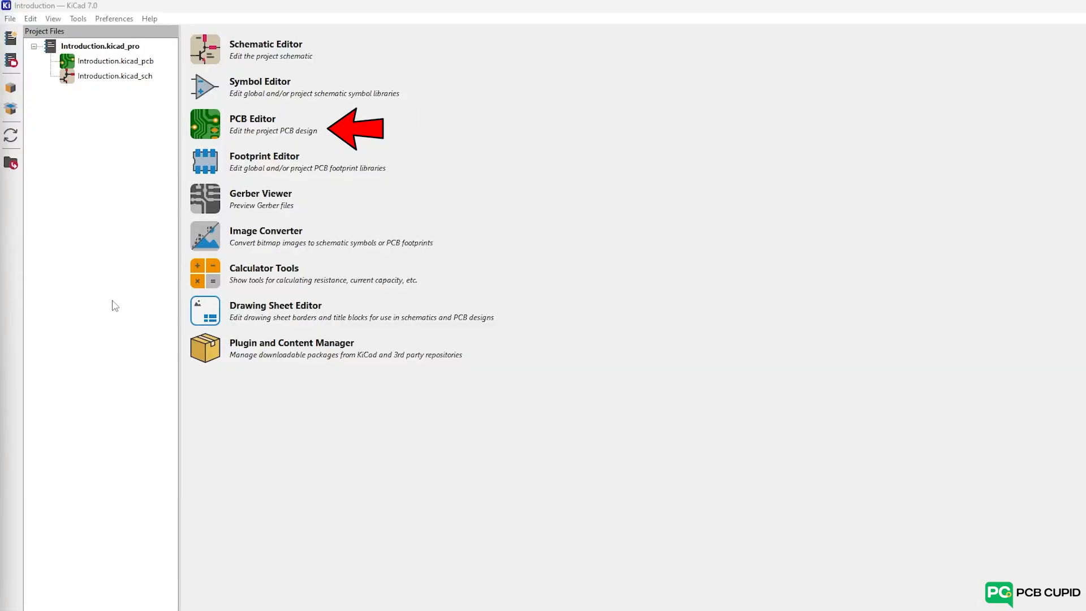
pyautogui.moveTo(454, 154)
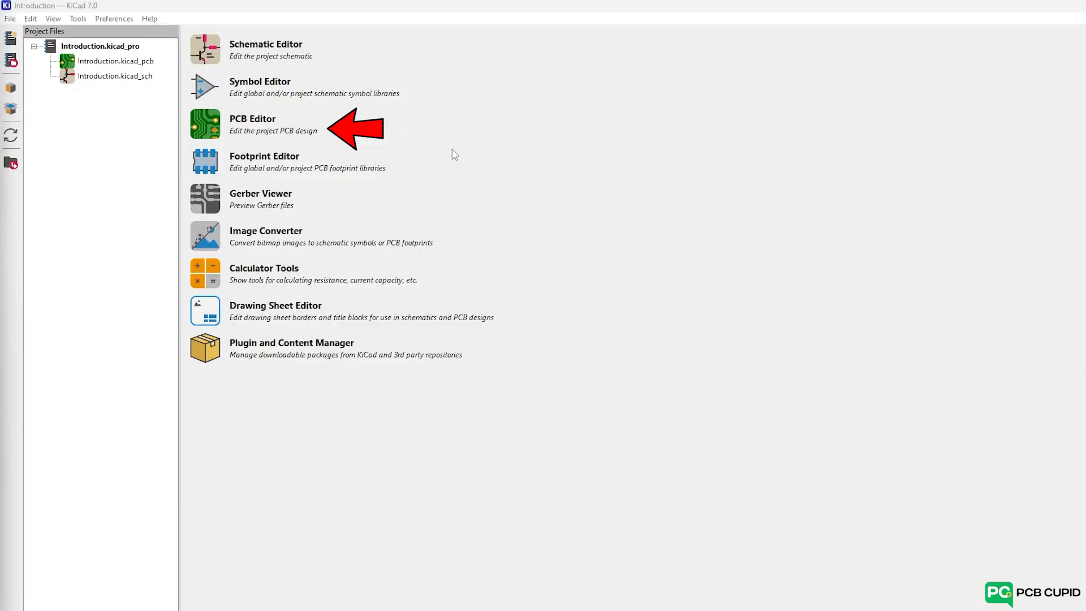
pyautogui.click(252, 124)
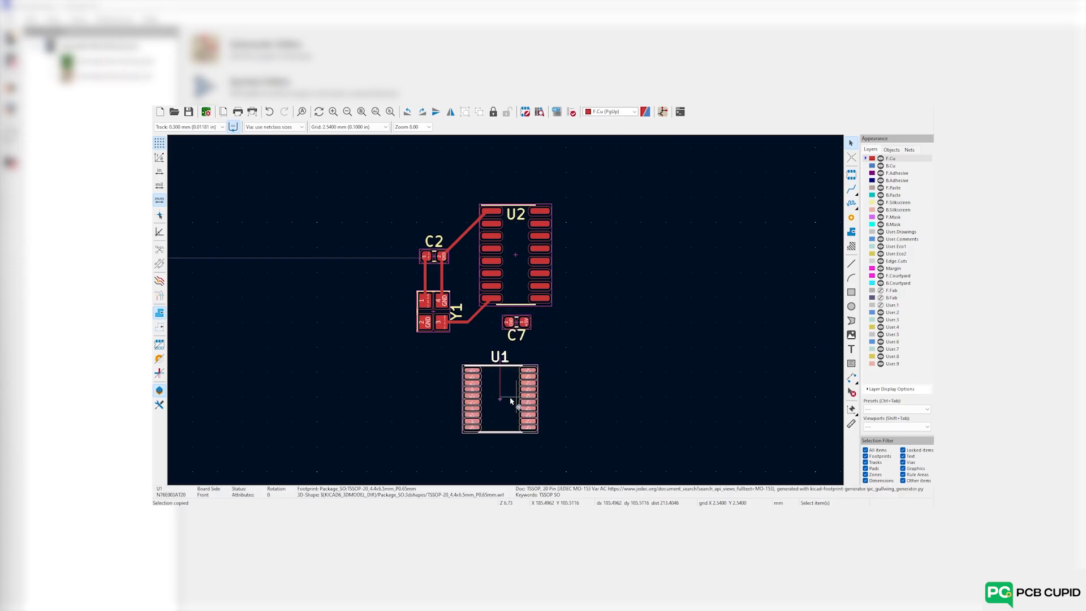
pyautogui.moveTo(499, 398); pyautogui.dragTo(313, 346)
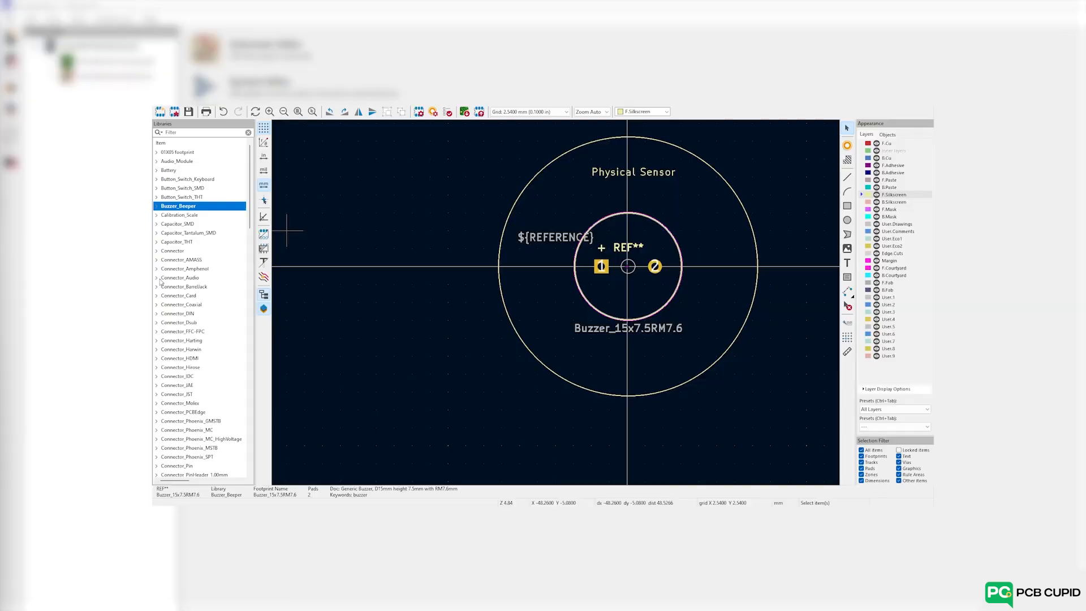
pyautogui.click(157, 304)
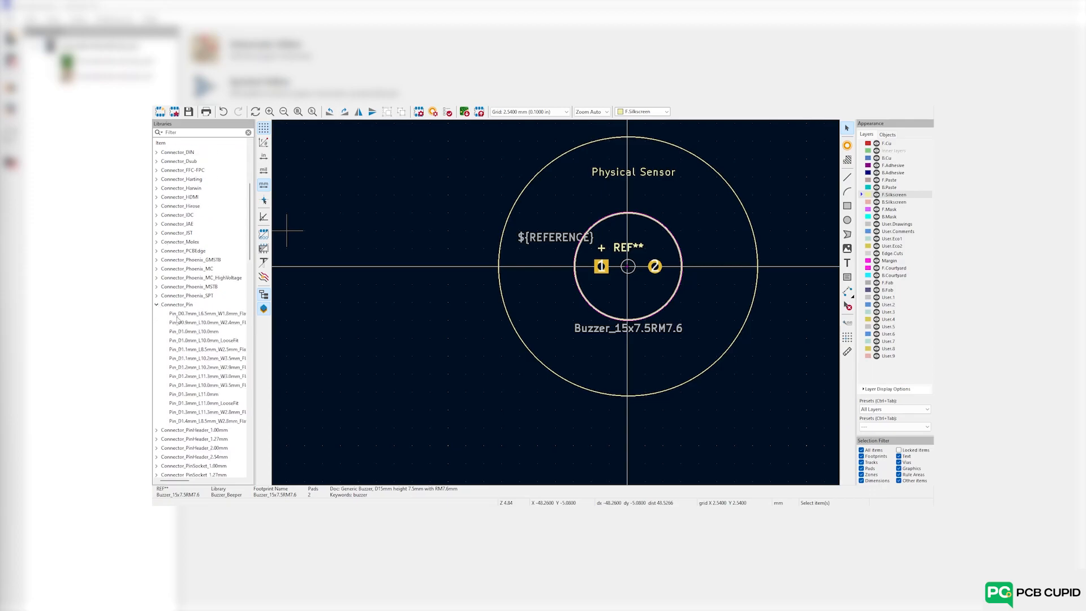
pyautogui.moveTo(613, 258)
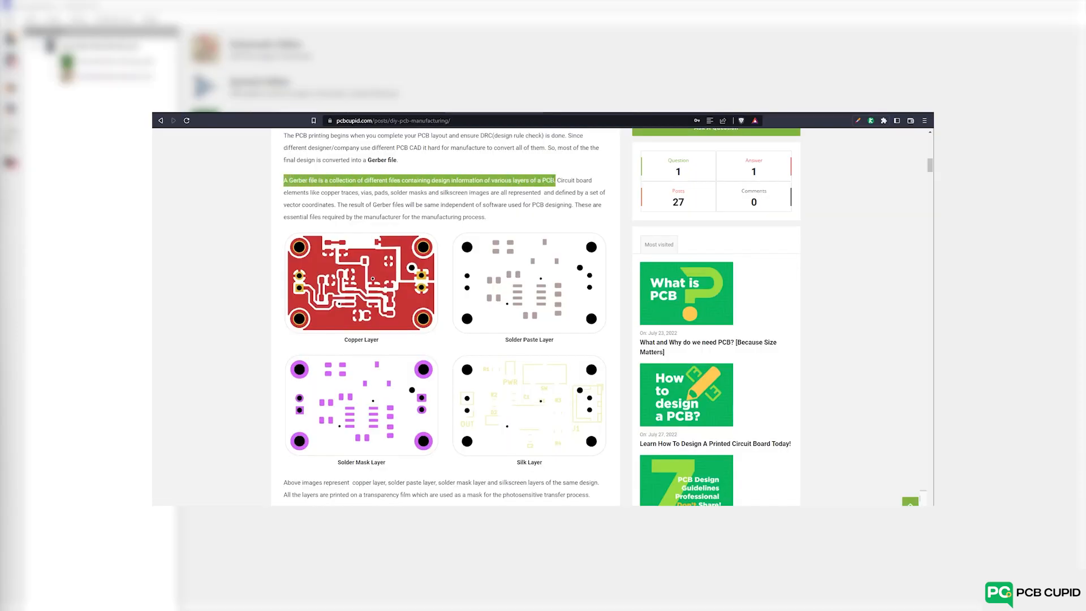
pyautogui.moveTo(357, 379)
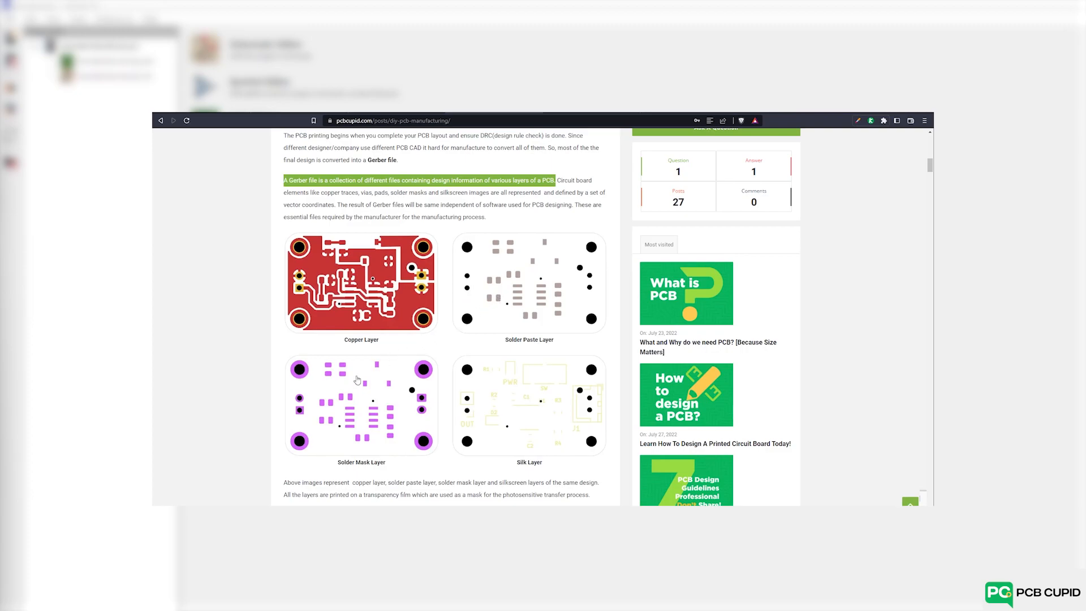
pyautogui.moveTo(506, 357)
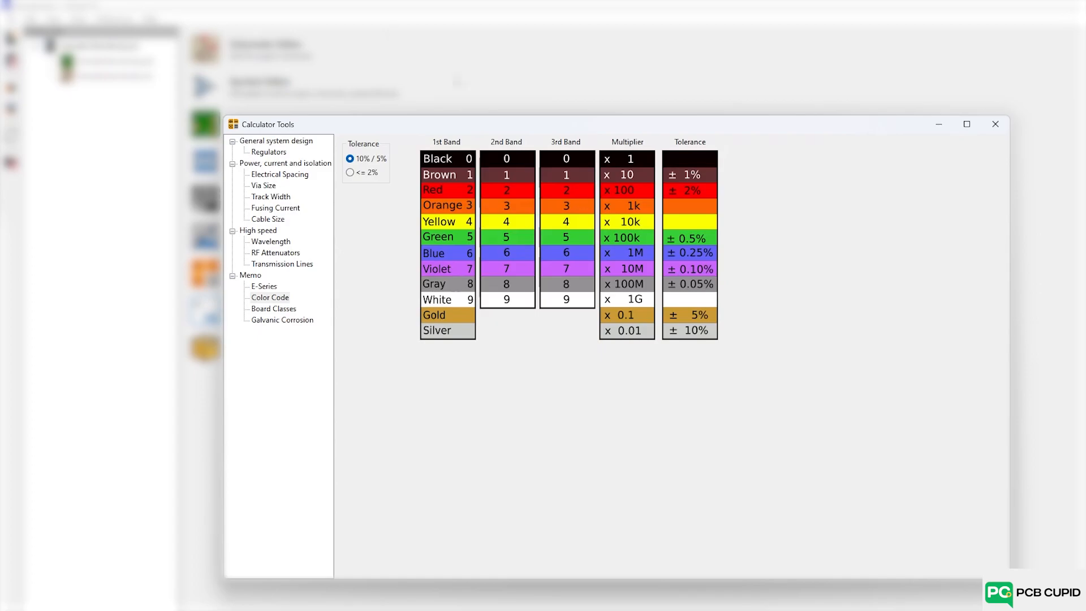
pyautogui.click(271, 196)
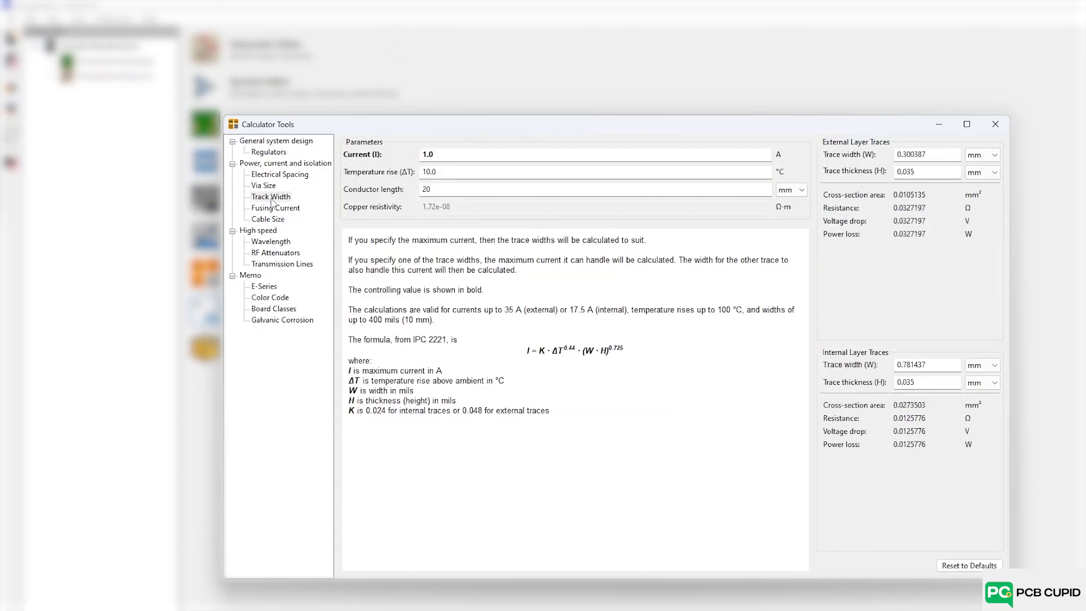
pyautogui.click(278, 174)
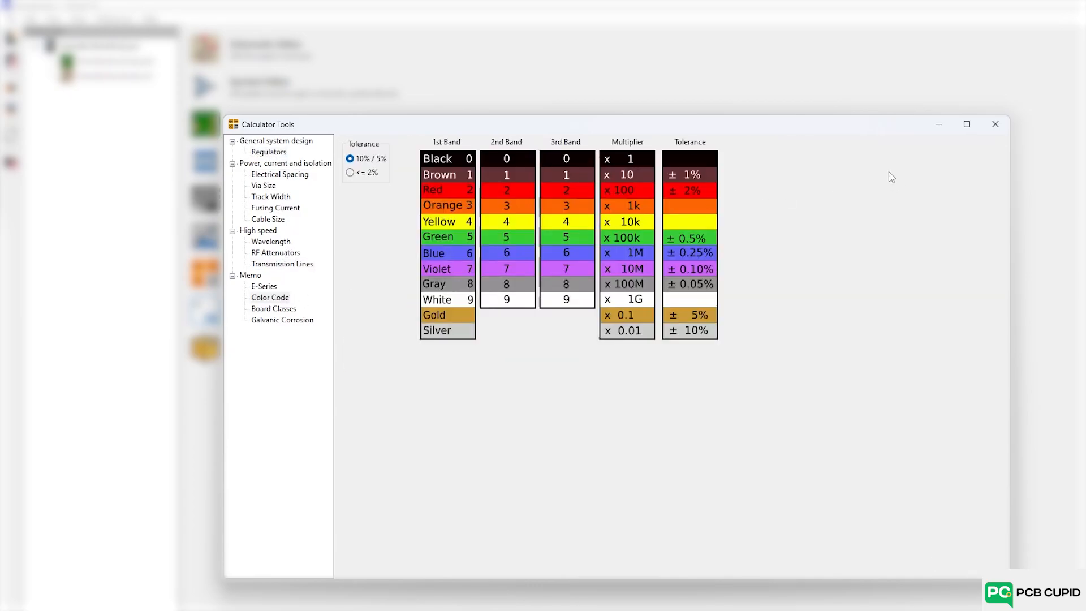
pyautogui.click(995, 124)
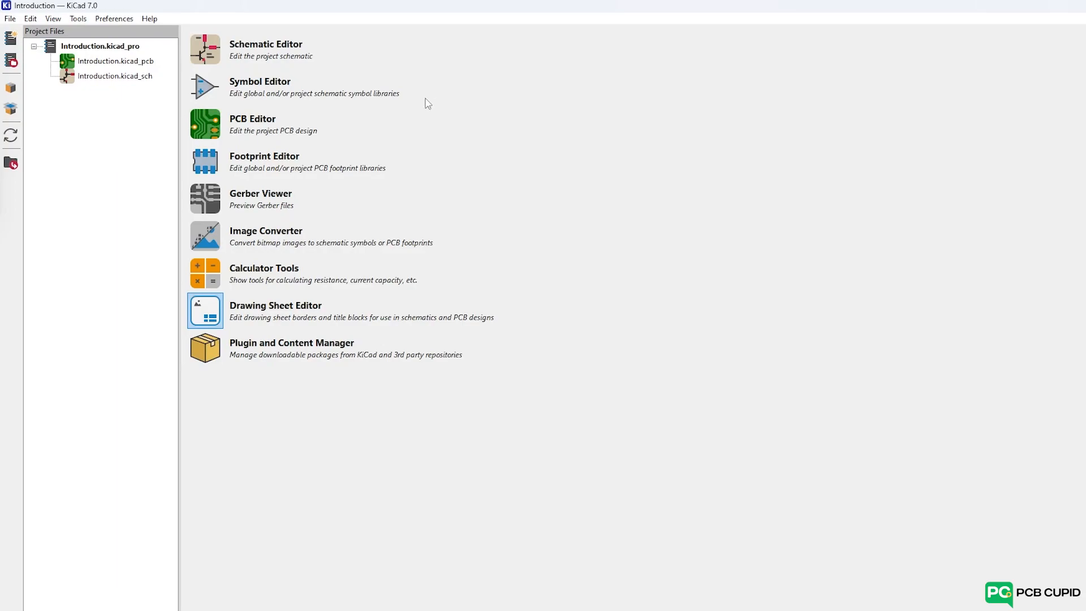
pyautogui.click(76, 18)
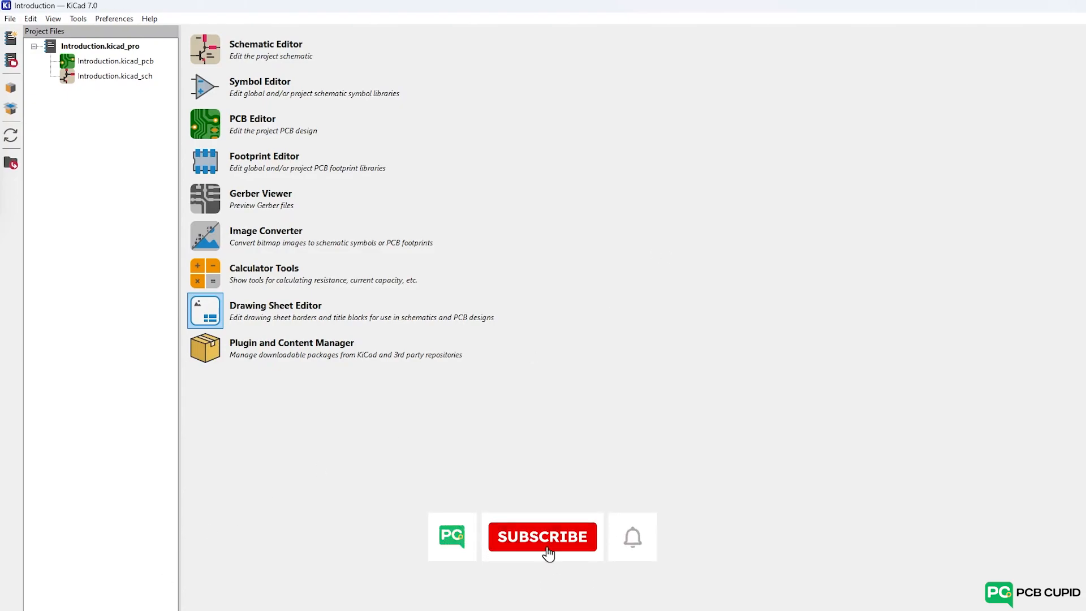
pyautogui.click(541, 536)
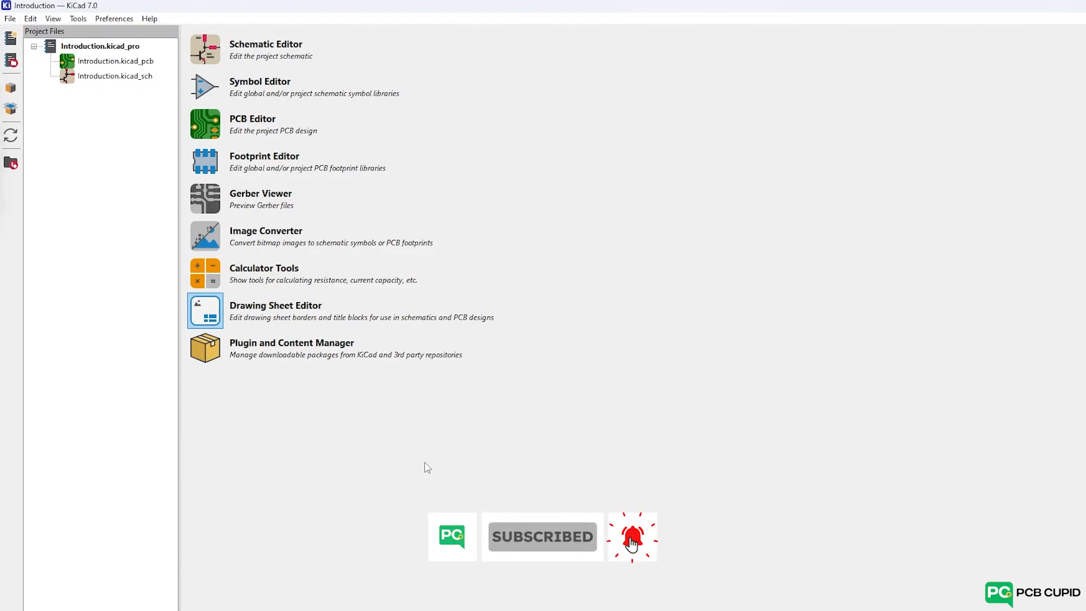